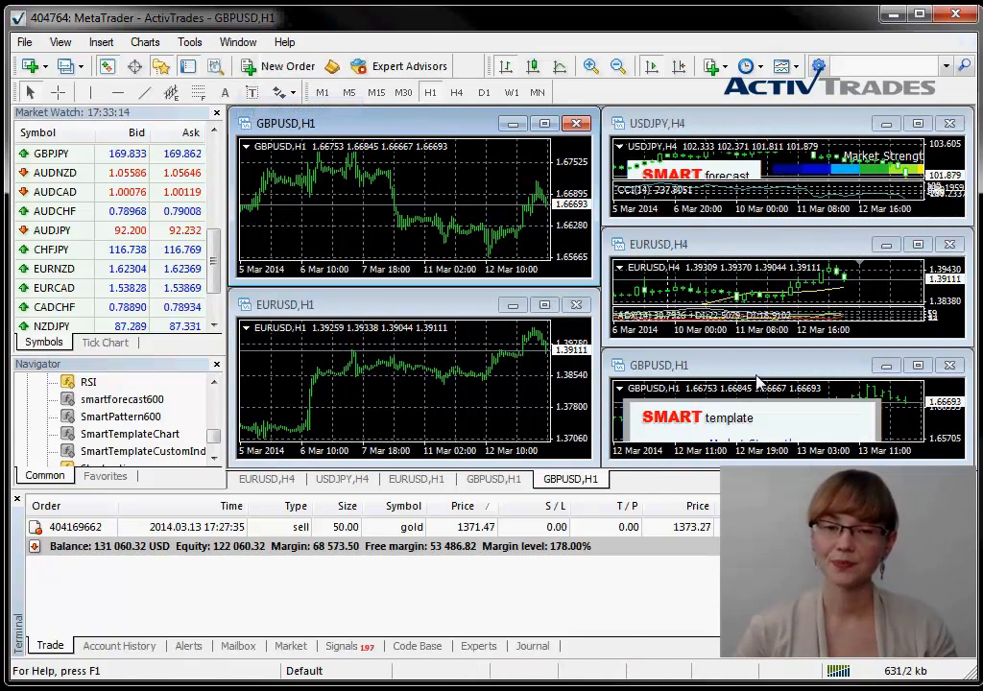
Save the current chart layout as a profile named 'alicia' via File > Profiles > Save As.
click(23, 41)
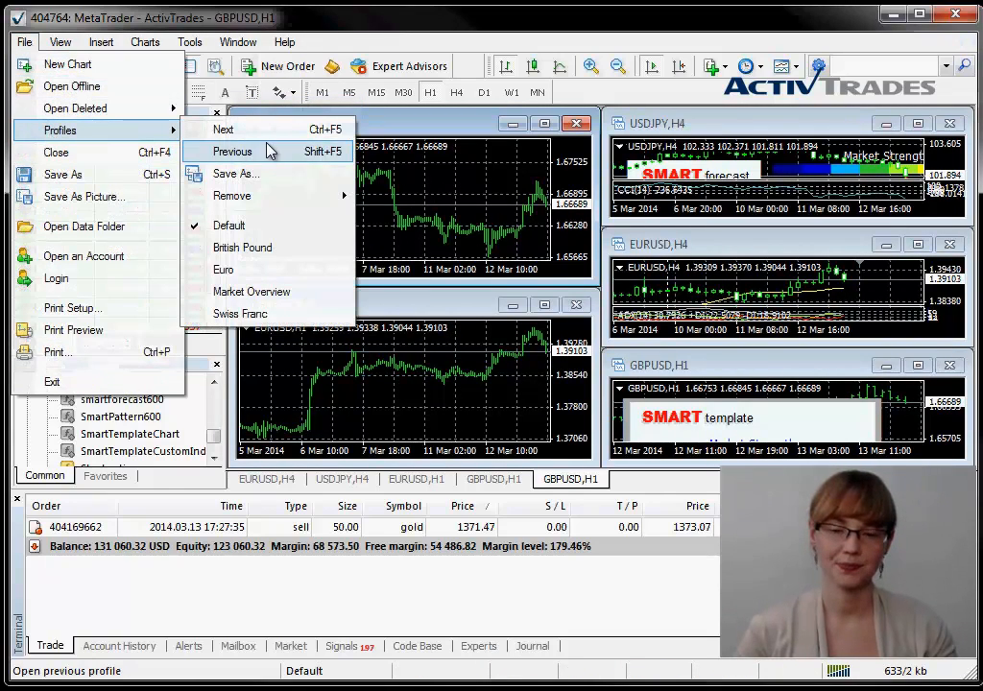
click(237, 174)
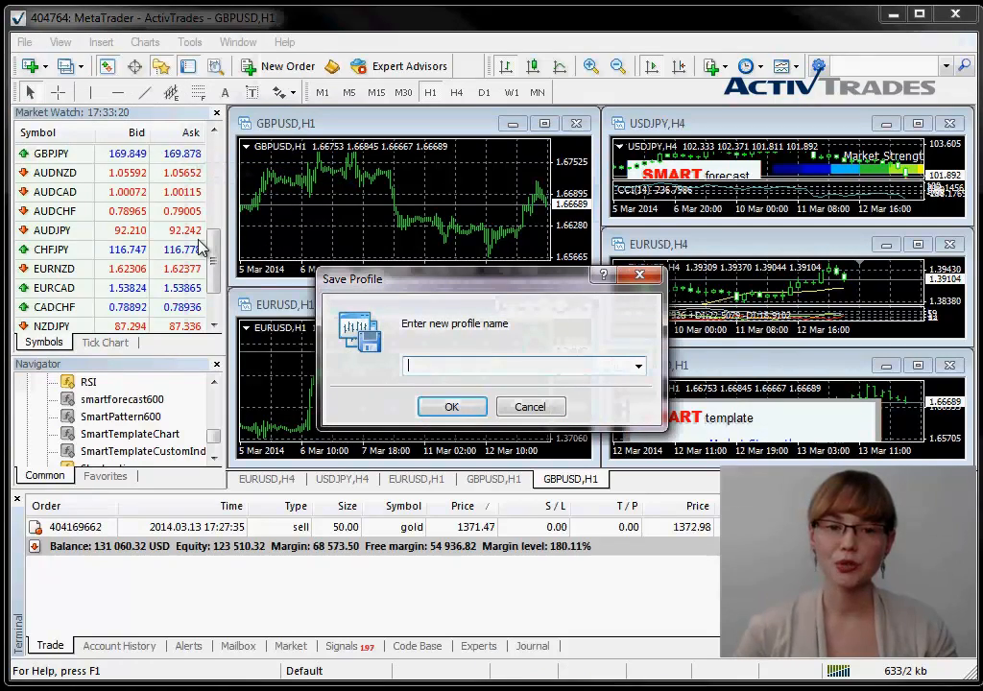
text(alicia)
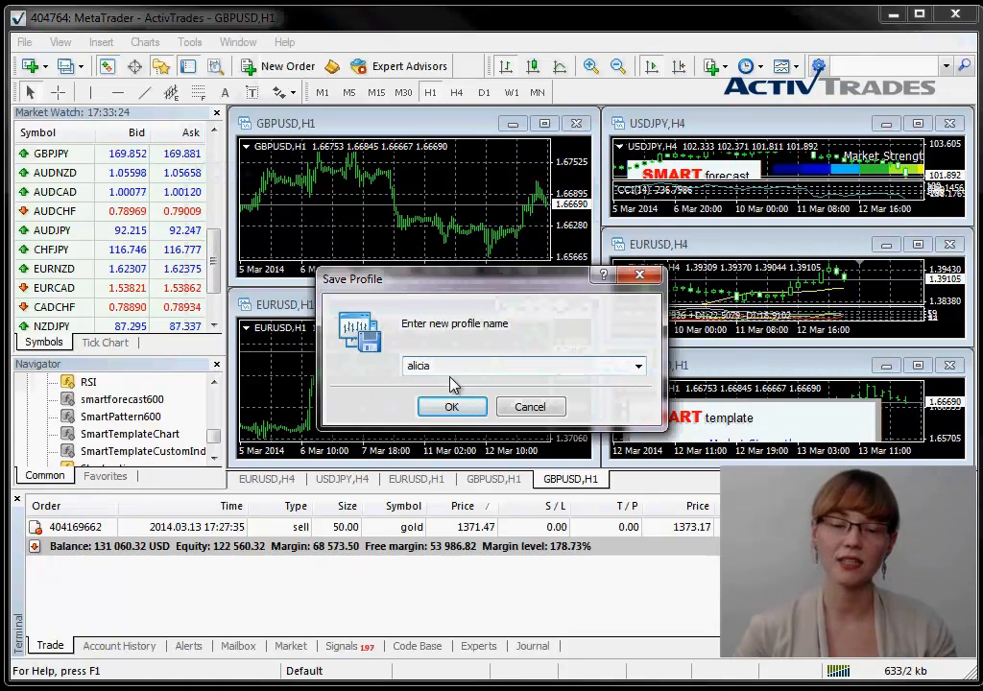
click(451, 406)
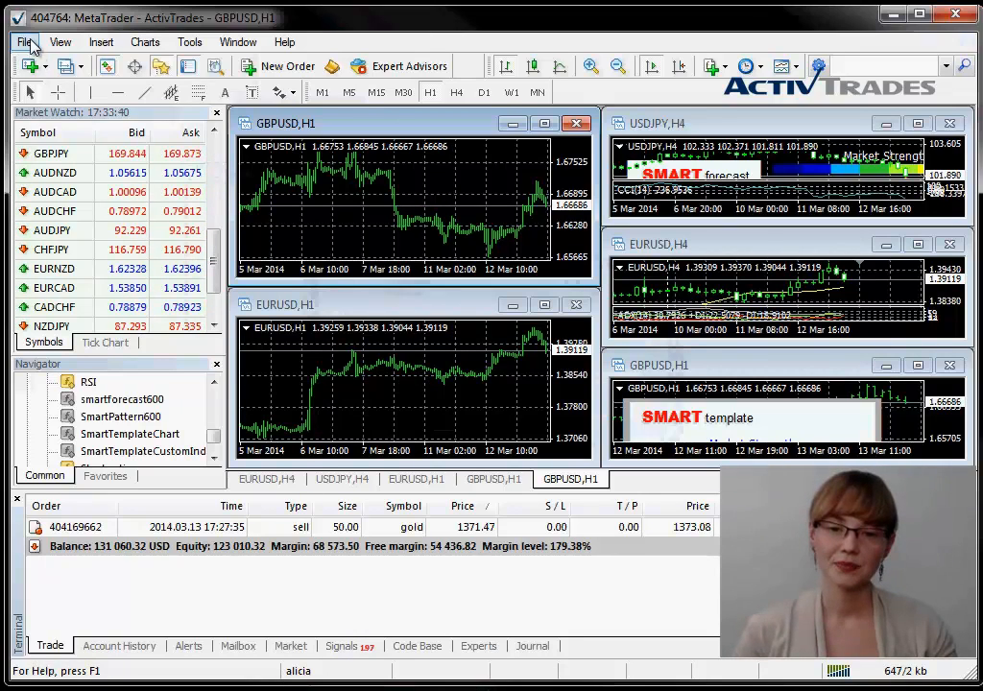
Open the File menu's profile list to check that Alicia is listed and ticked.
click(23, 42)
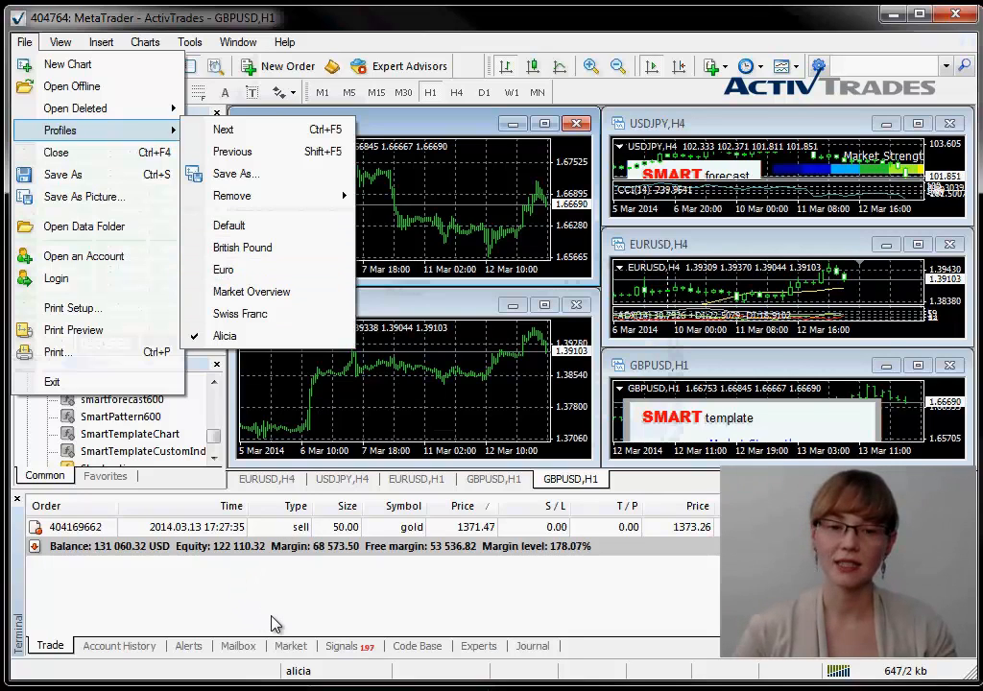
mouse_move(242, 246)
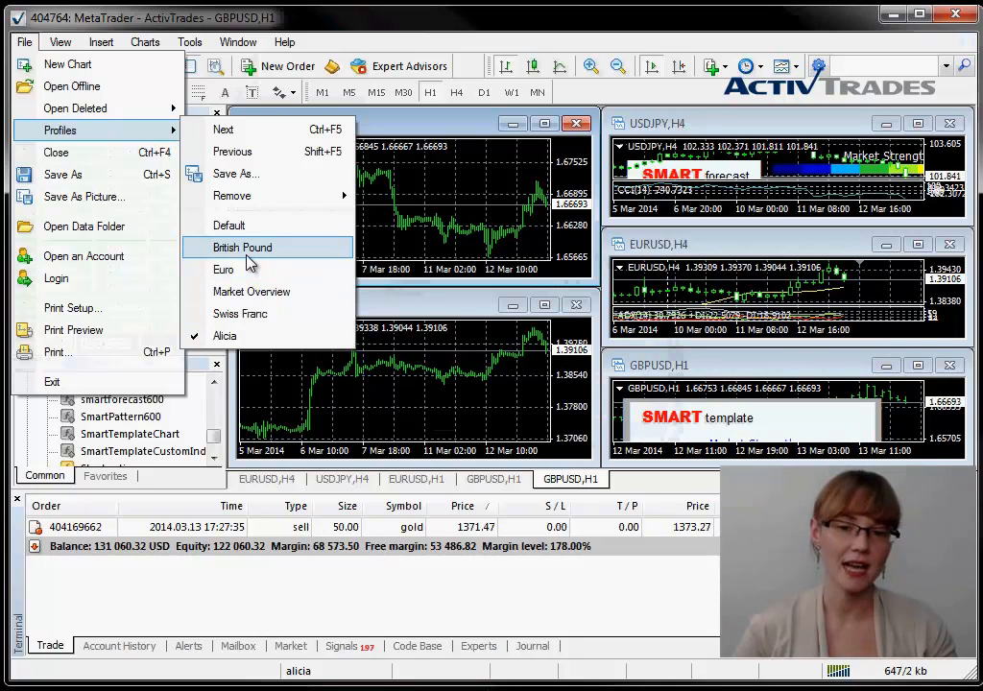
Load the British Pound profile, then switch back to Default from the status bar.
click(242, 248)
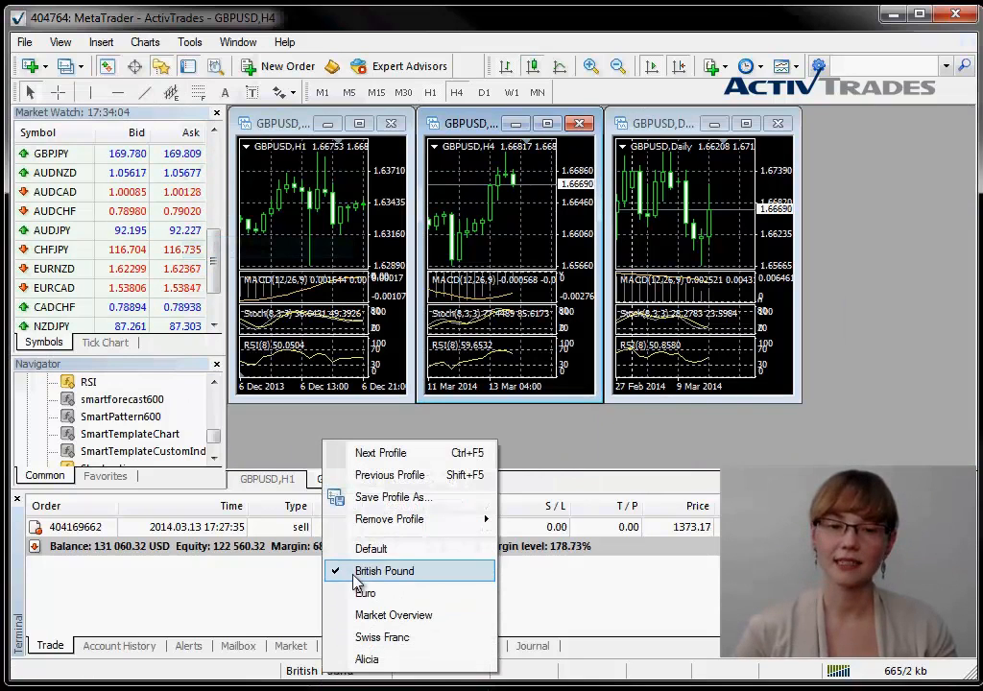
click(384, 570)
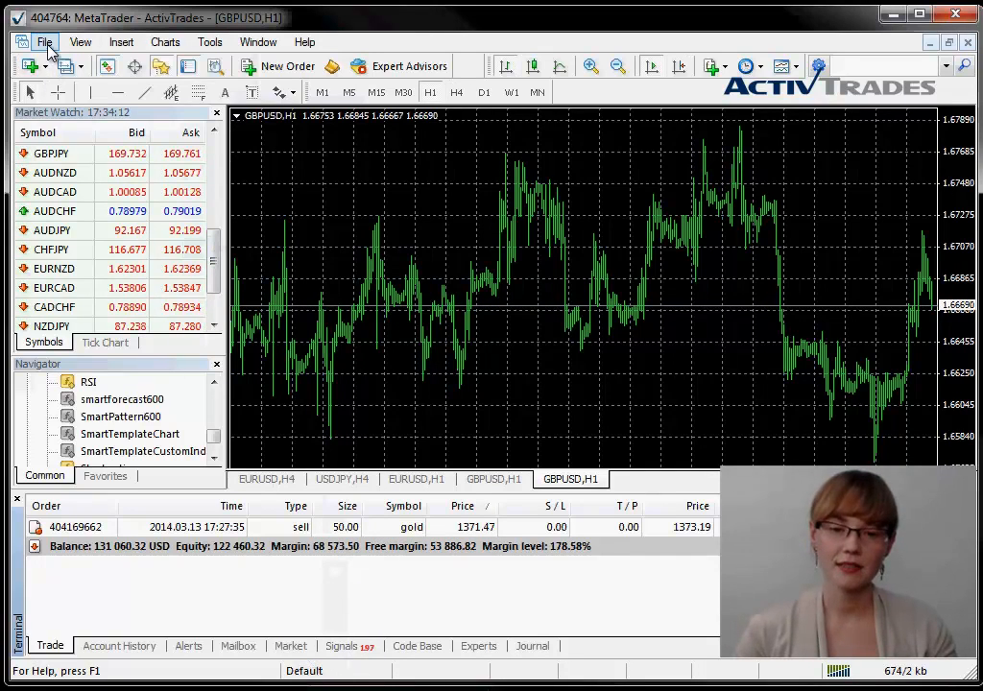
Remove the Alicia profile through File > Profiles > Remove and confirm with Yes.
click(44, 41)
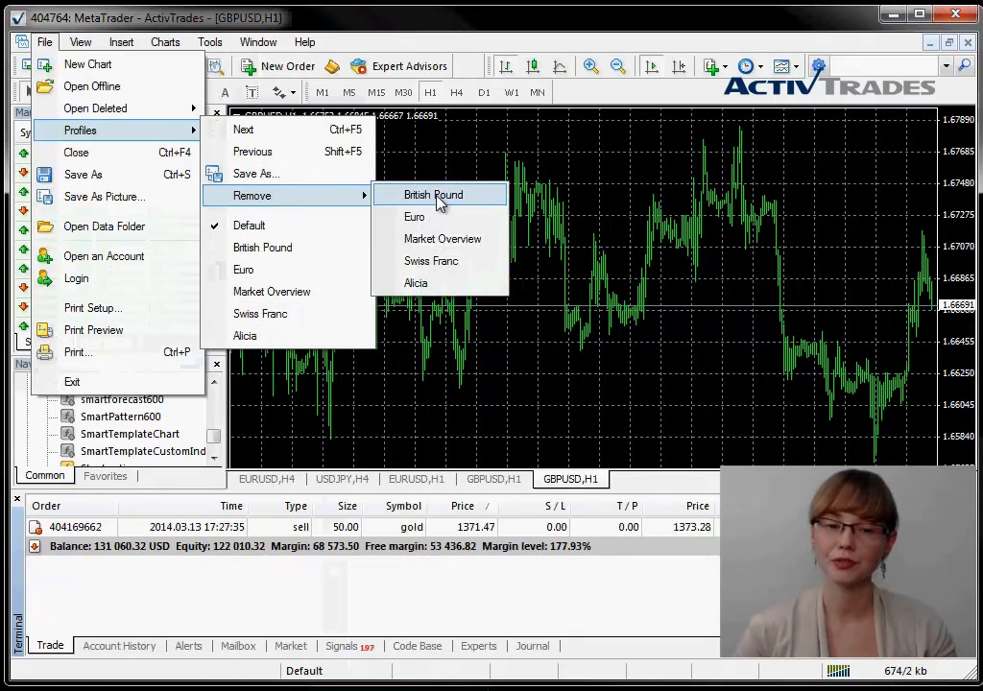
click(416, 283)
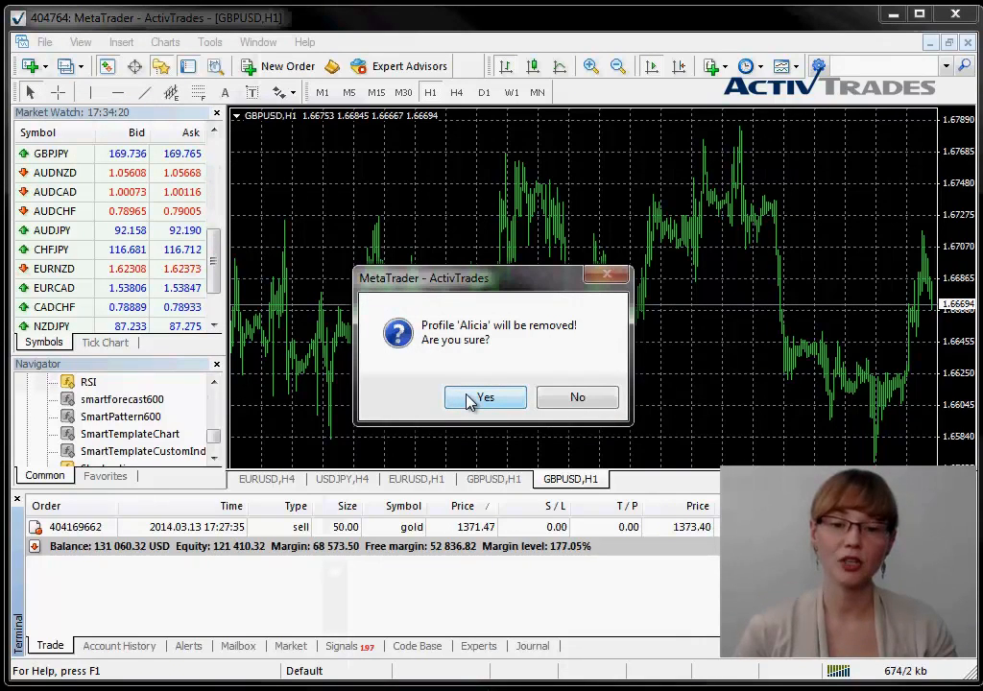
click(485, 398)
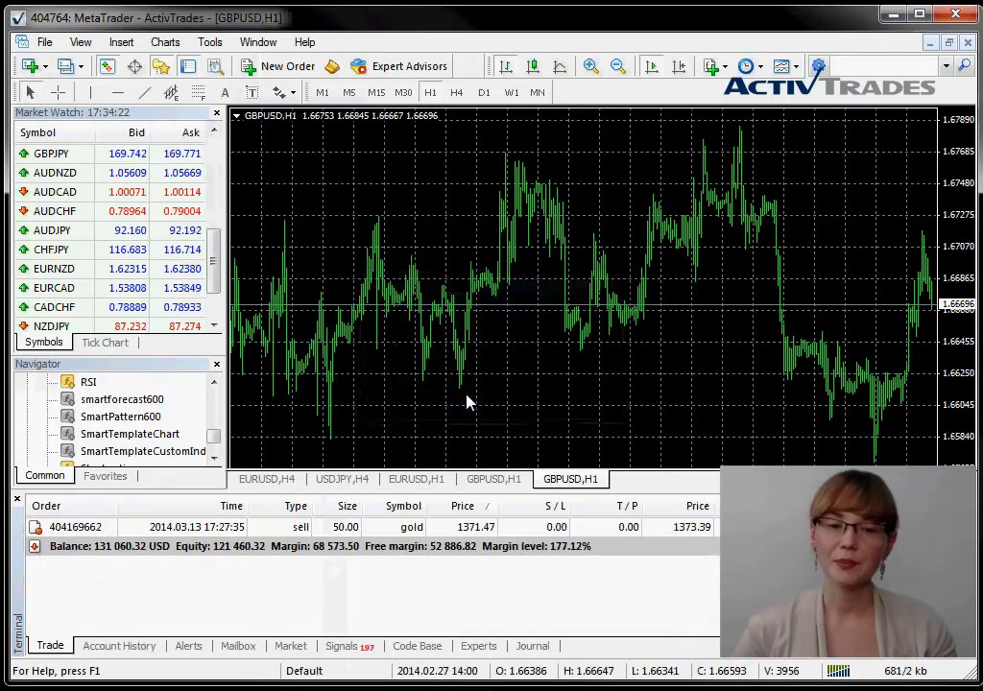